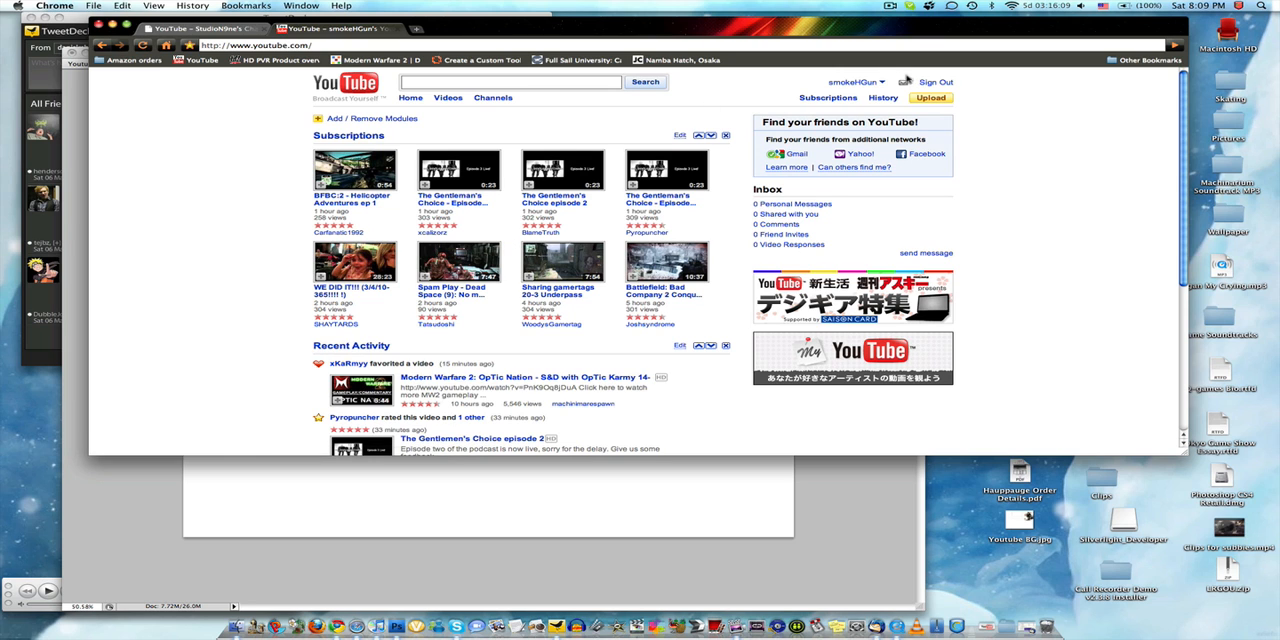
Step: Open My Channel from the username menu to view the white Modern Warfare 2 background
{"action": "left_click", "coordinate": [852, 82]}
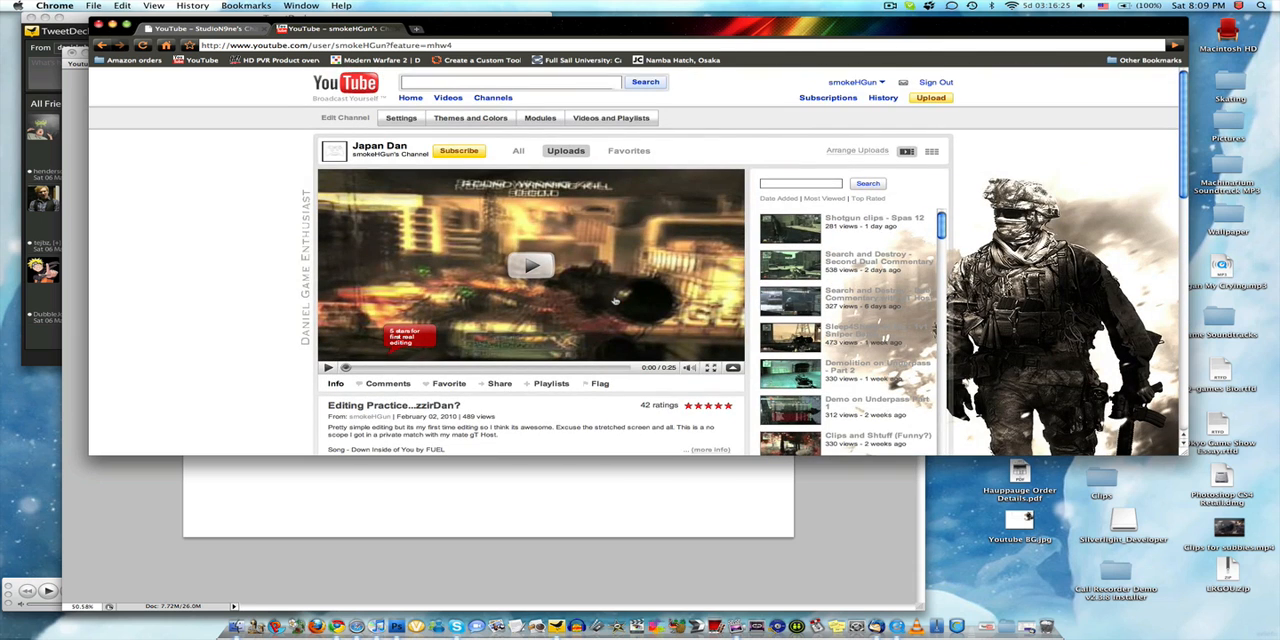
{"action": "scroll", "scroll_direction": "down", "scroll_amount": 3}
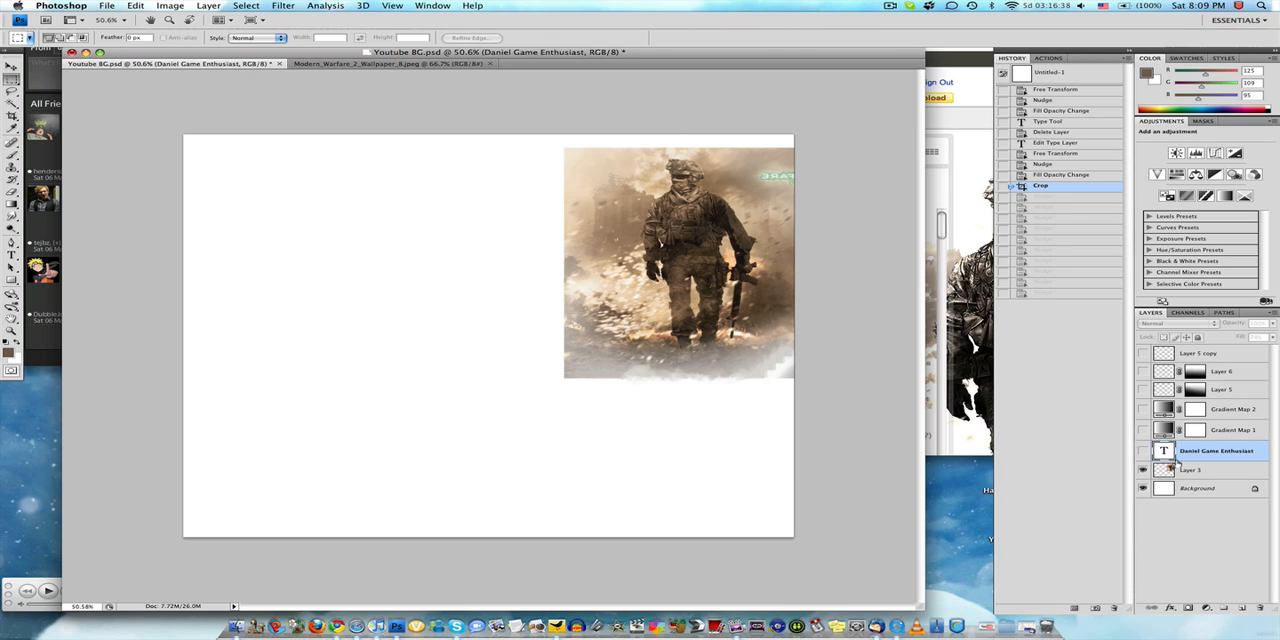
{"action": "mouse_move", "coordinate": [1145, 440]}
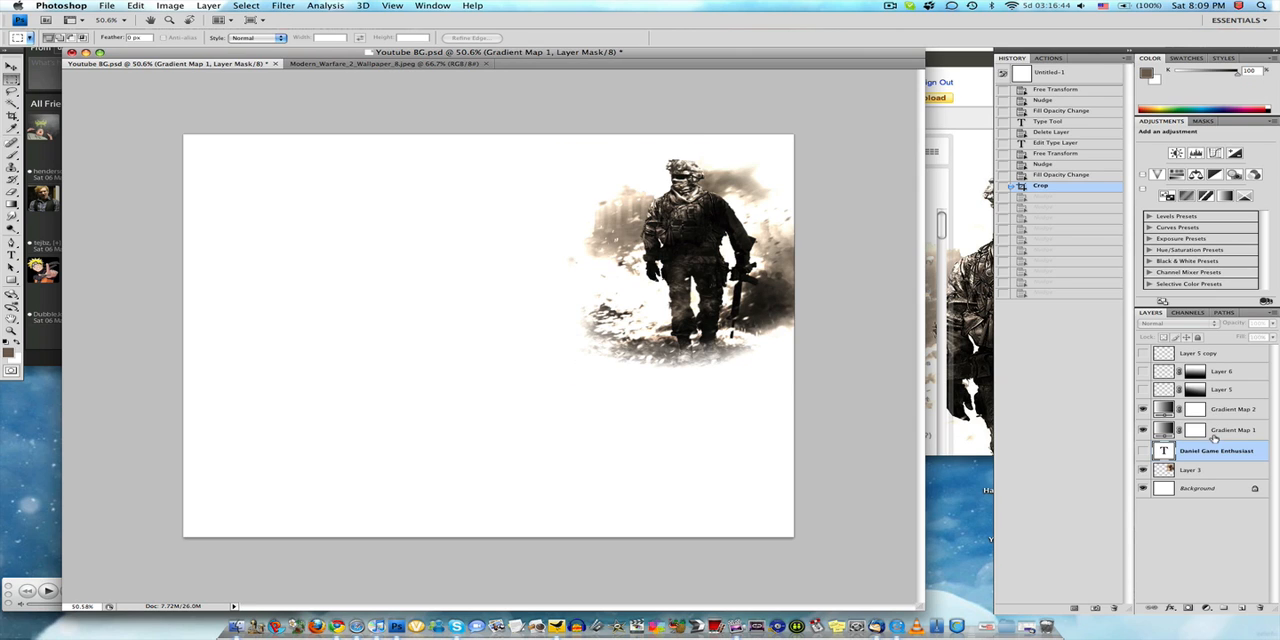
Step: Show the Gradient Map, channel-name type and layout layers in the Photoshop design
{"action": "left_click", "coordinate": [1232, 409]}
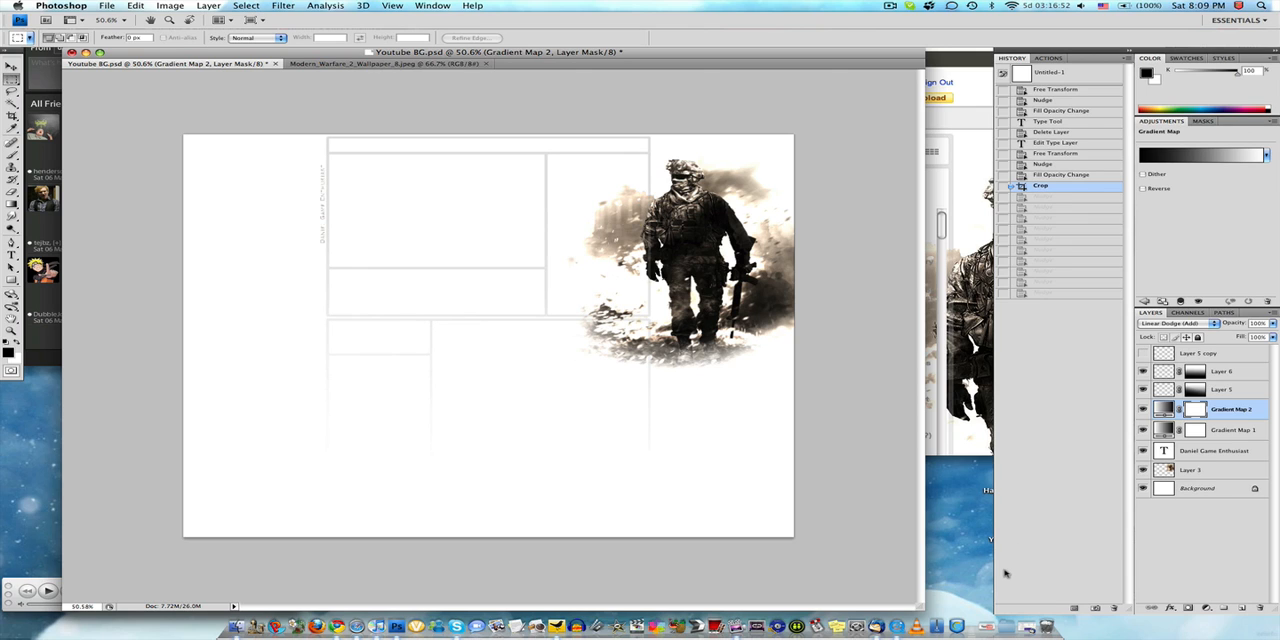
{"action": "mouse_move", "coordinate": [1110, 446]}
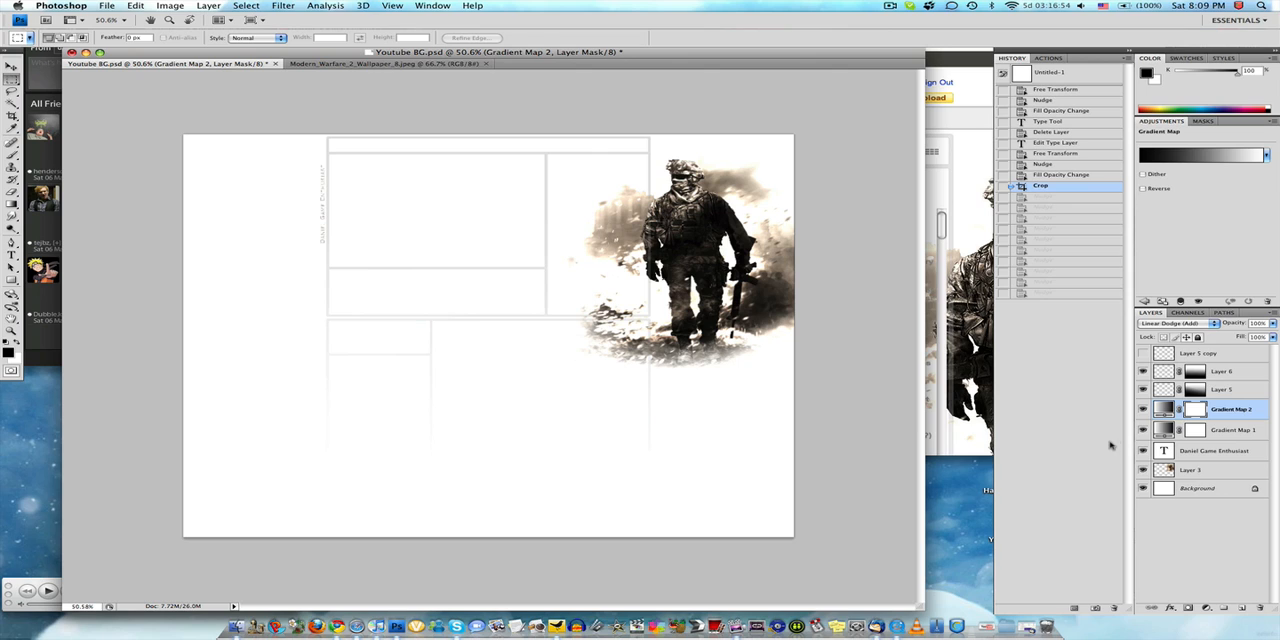
{"action": "mouse_move", "coordinate": [707, 22]}
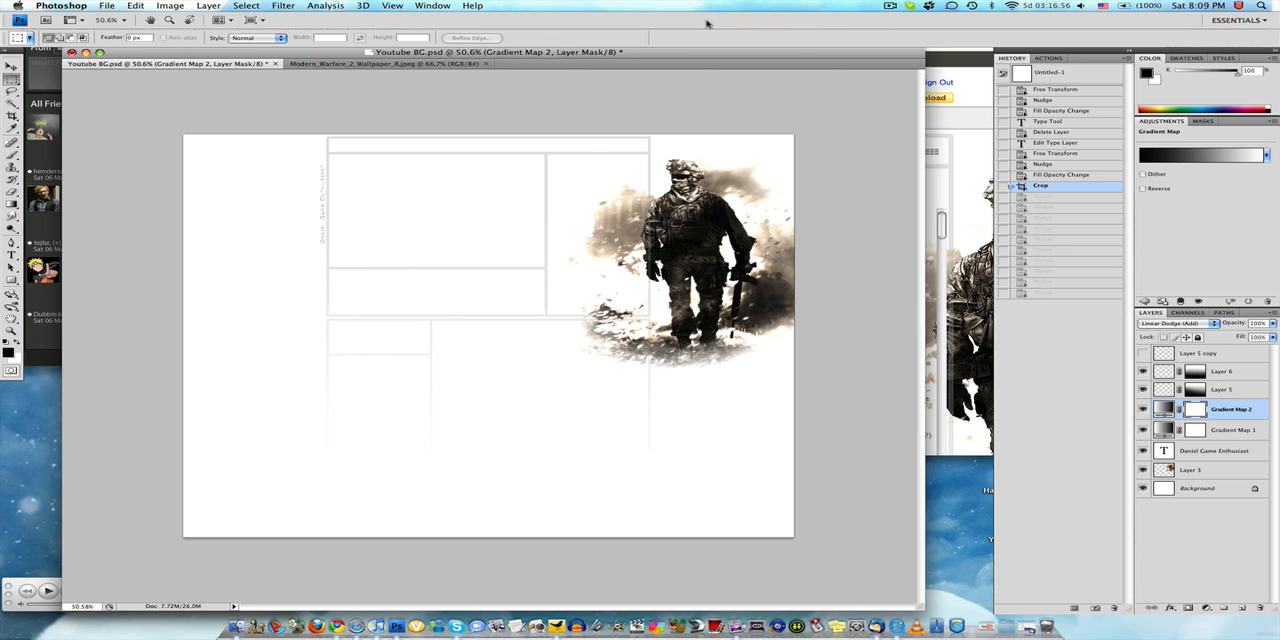
{"action": "mouse_move", "coordinate": [708, 24]}
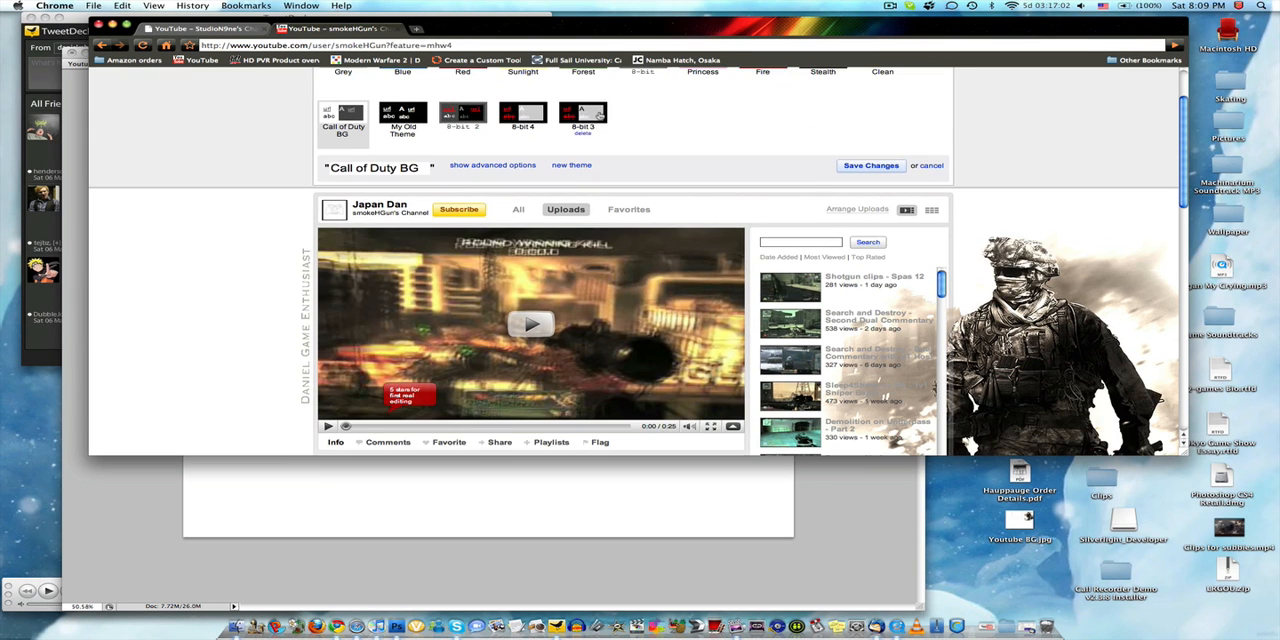
Step: Close the theme editor with the Call of Duty BG theme still applied
{"action": "left_click", "coordinate": [523, 113]}
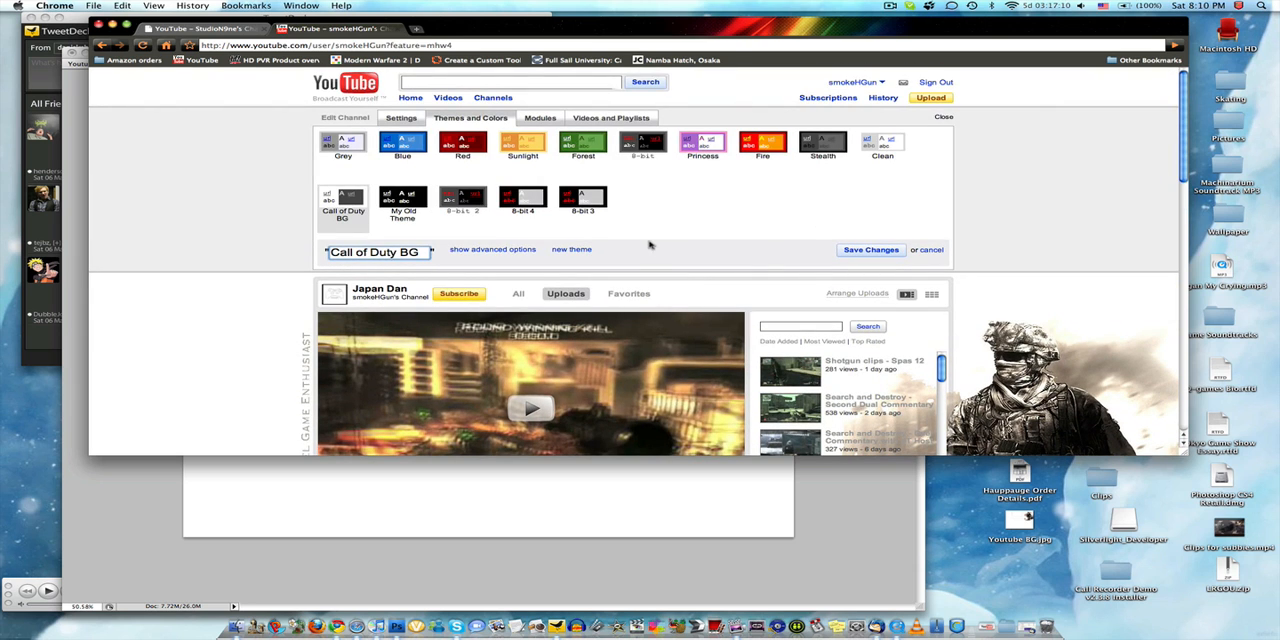
{"action": "left_click", "coordinate": [943, 116]}
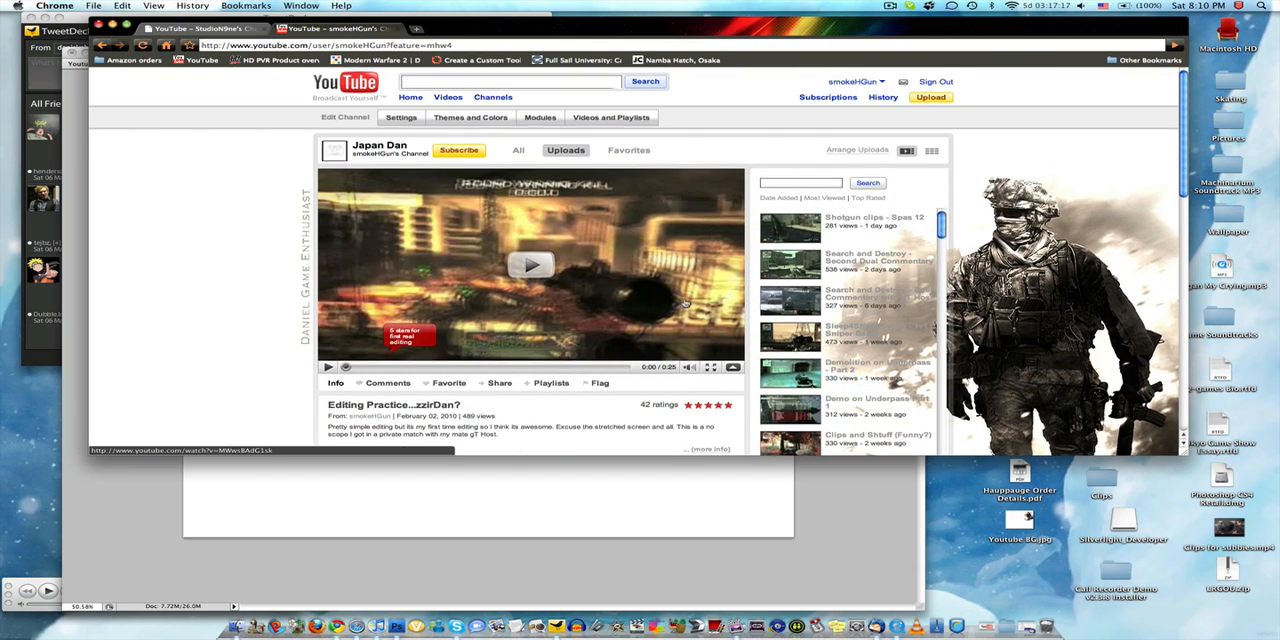
{"action": "scroll", "scroll_direction": "down", "scroll_amount": 3}
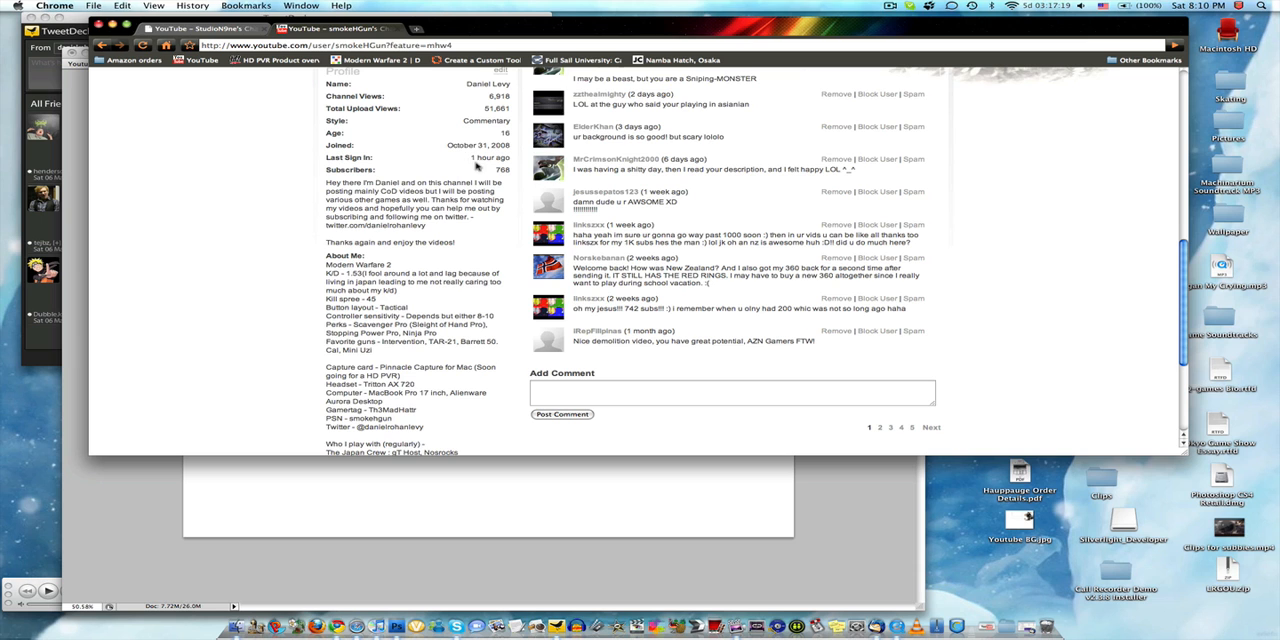
{"action": "mouse_move", "coordinate": [480, 357]}
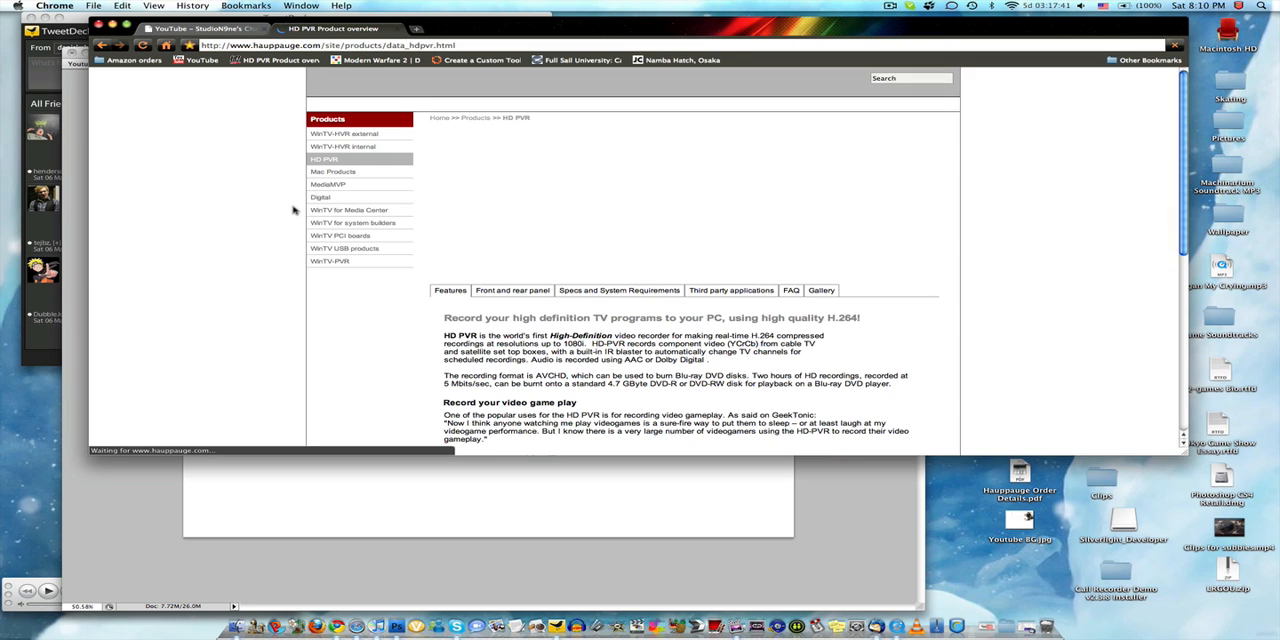
Step: Scroll through the Hauppauge HD PVR product overview page
{"action": "scroll", "scroll_direction": "down", "scroll_amount": 3}
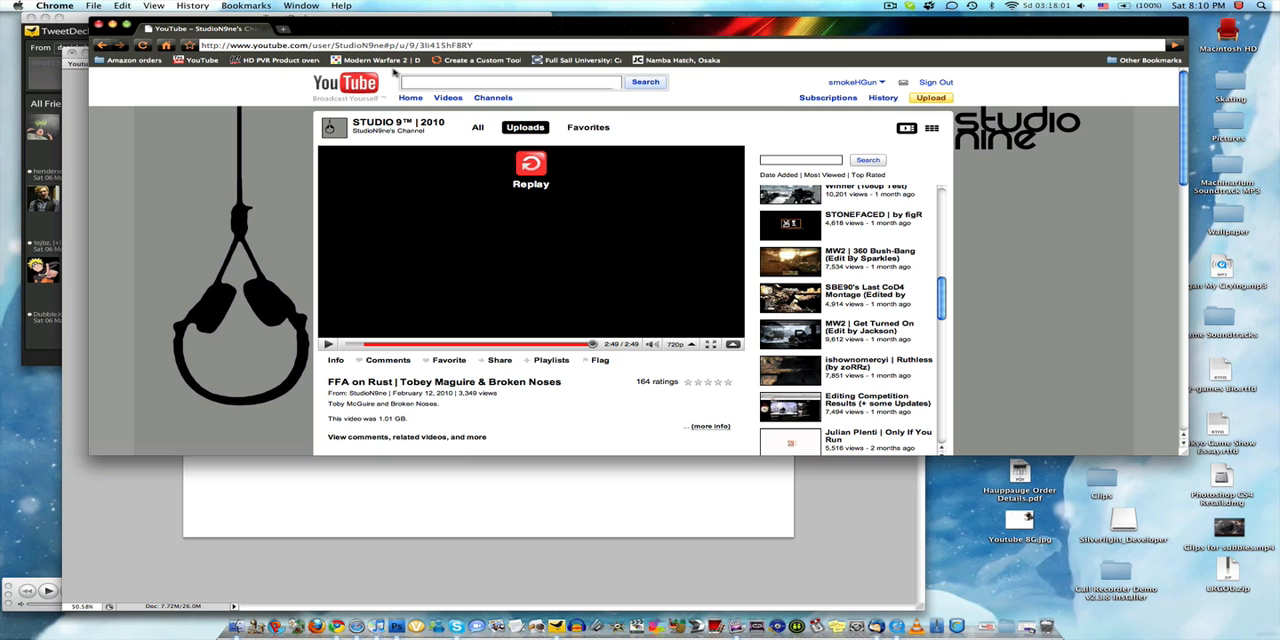
Step: Switch to the first Chrome tab holding the STUDIO 9 channel page
{"action": "left_click", "coordinate": [415, 28]}
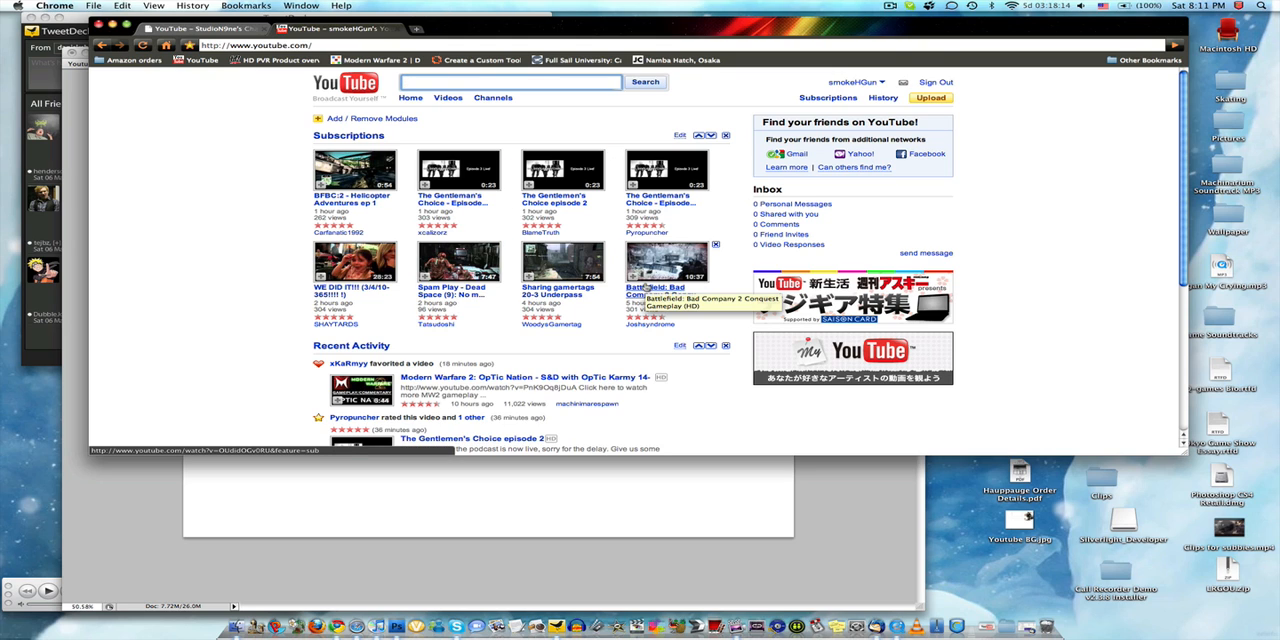
Step: Open the username dropdown listing Account, My Videos, Favorites and Playlists
{"action": "scroll", "scroll_direction": "down", "scroll_amount": 3}
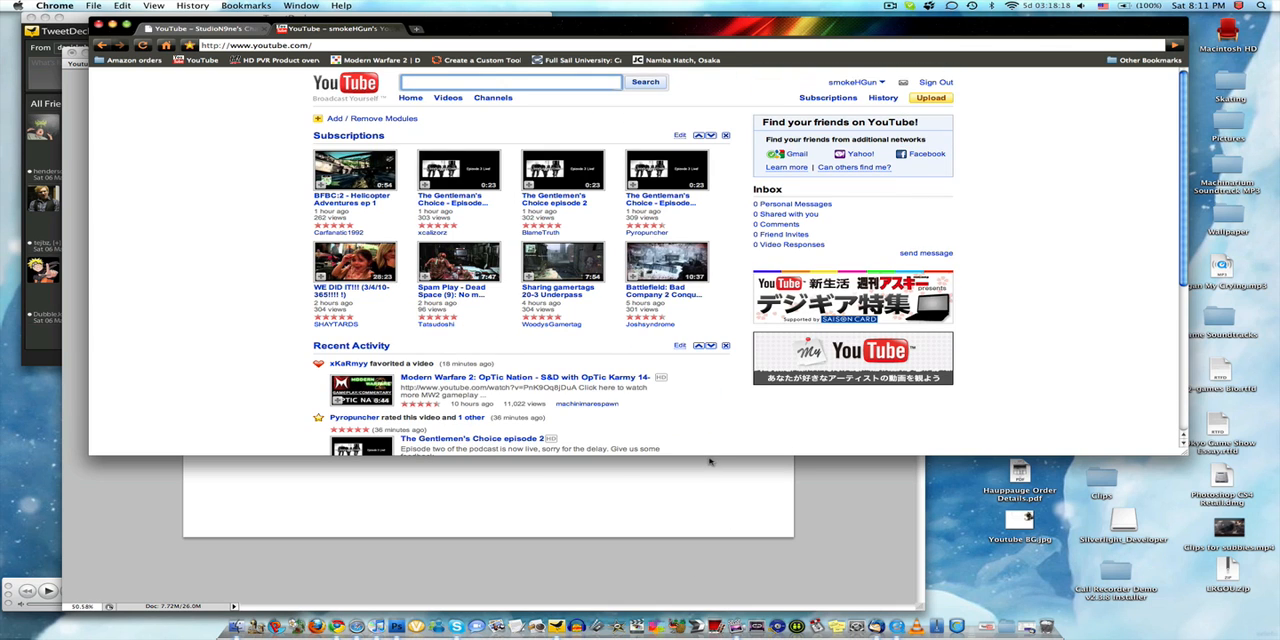
{"action": "left_click", "coordinate": [852, 82]}
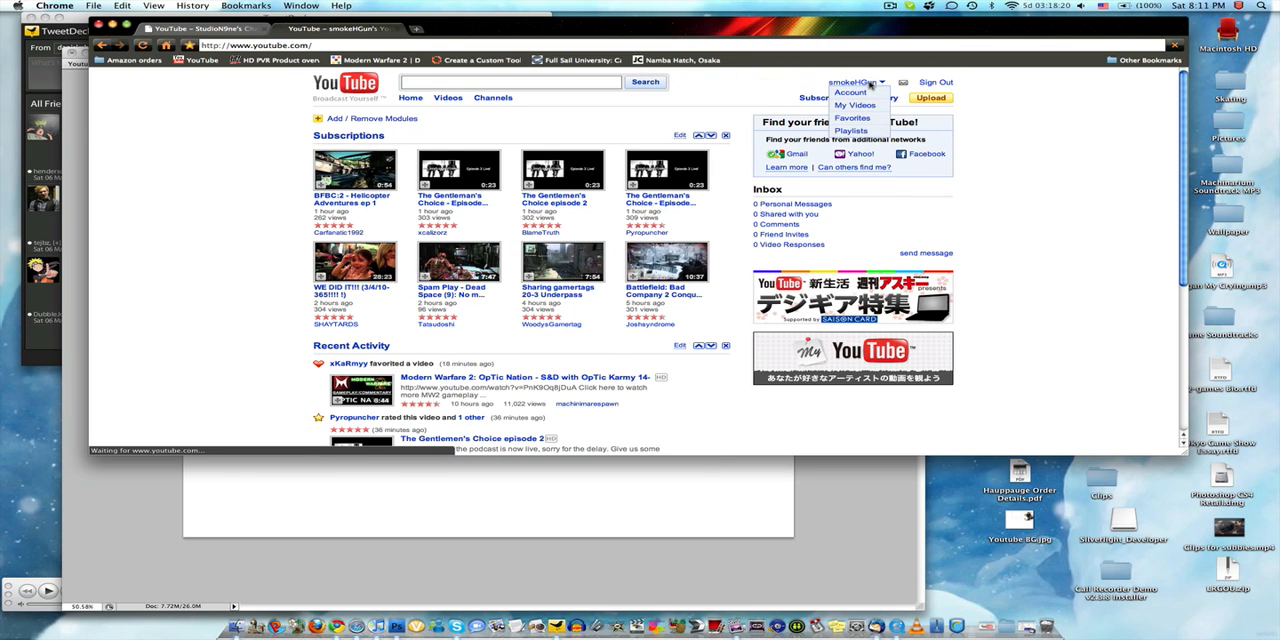